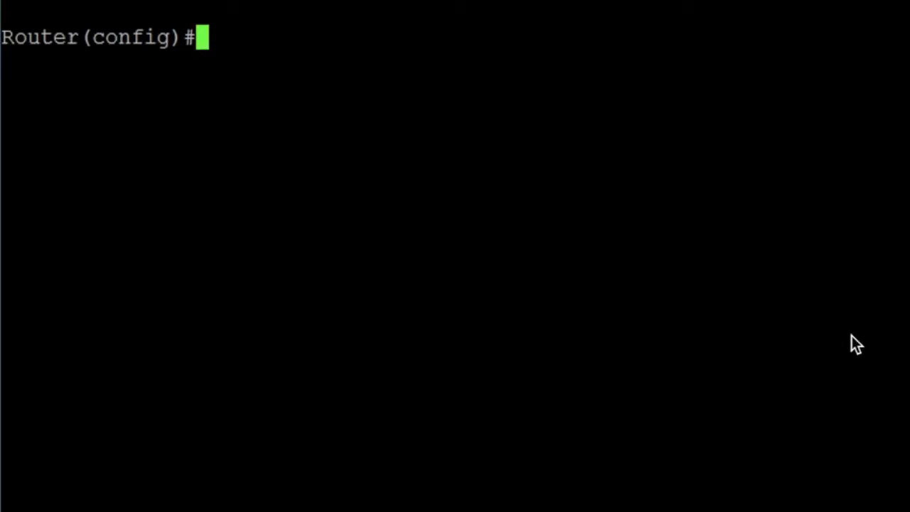
{"action": "mouse_move", "coordinate": [855, 339]}
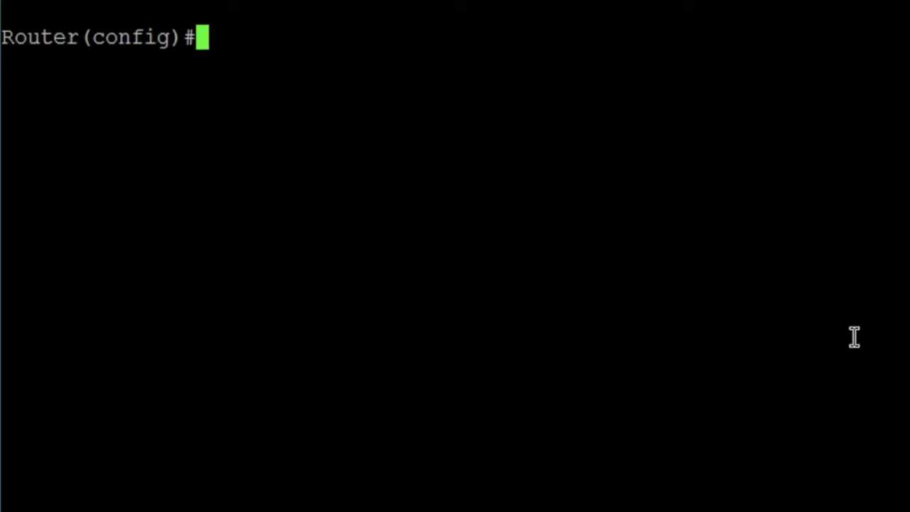
Enter 'voice class uri 100 sip' to create SIP URI class 100 and enter its configuration
{"action": "type", "text": "voic"}
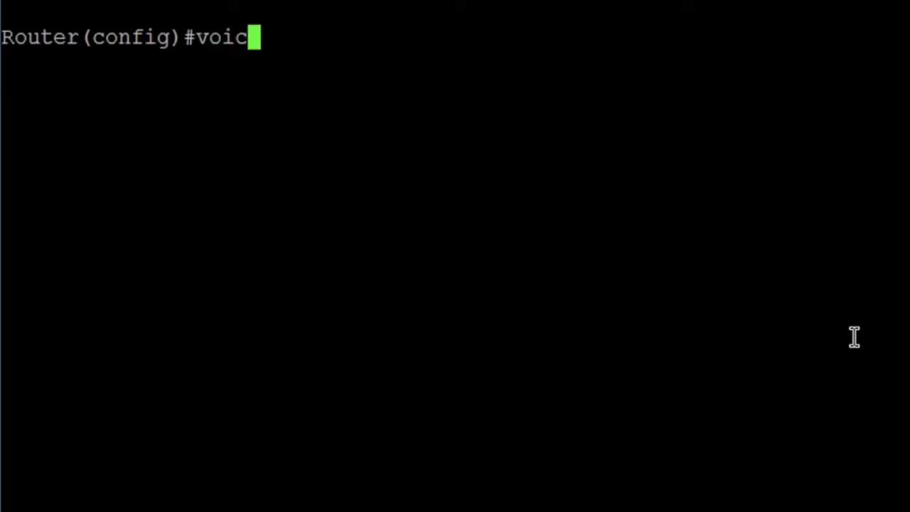
{"action": "type", "text": "e class ur"}
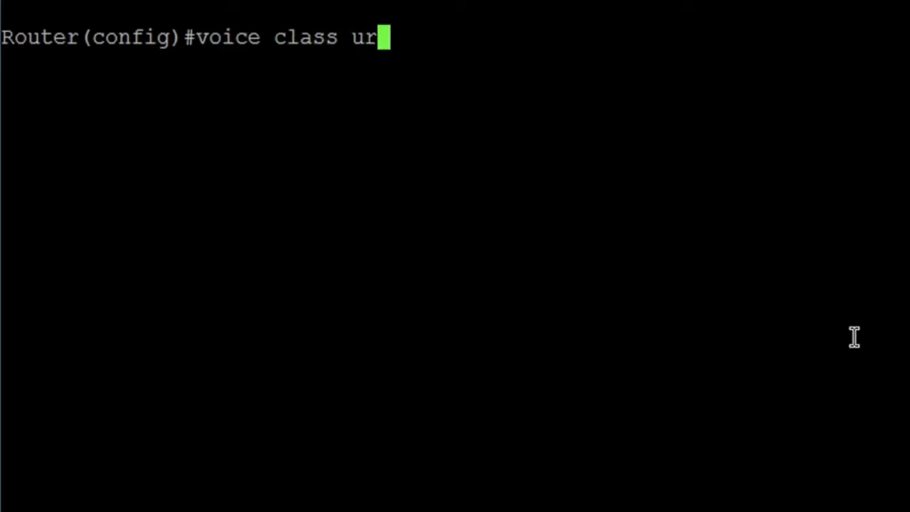
{"action": "type", "text": "i"}
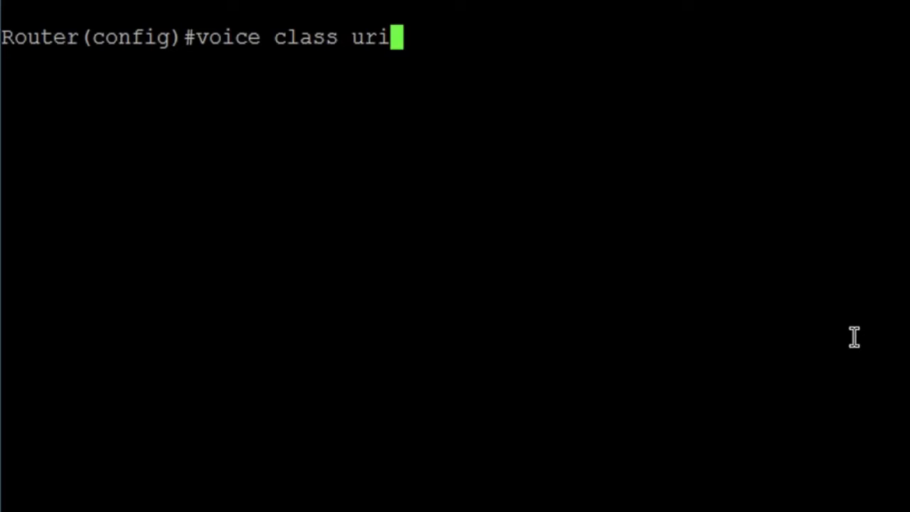
{"action": "type", "text": "100 sip"}
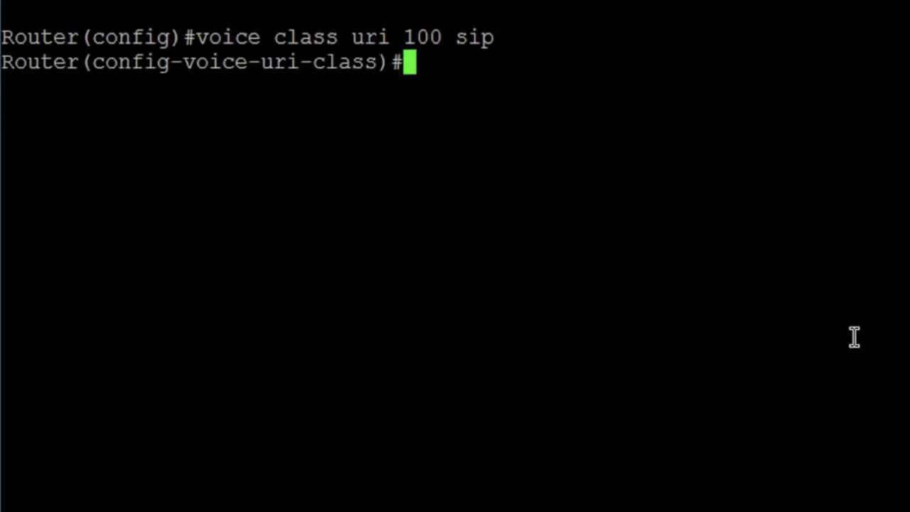
Add hosts ipv4:10.4.14.3, ipv4:10.4.14.4 and dns:example.com to URI class 100
{"action": "type", "text": "host ip"}
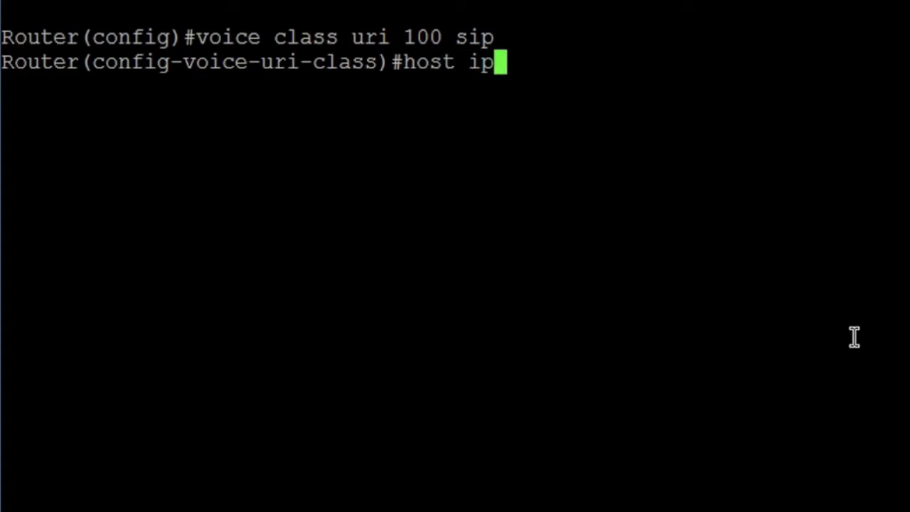
{"action": "type", "text": "v4:10."}
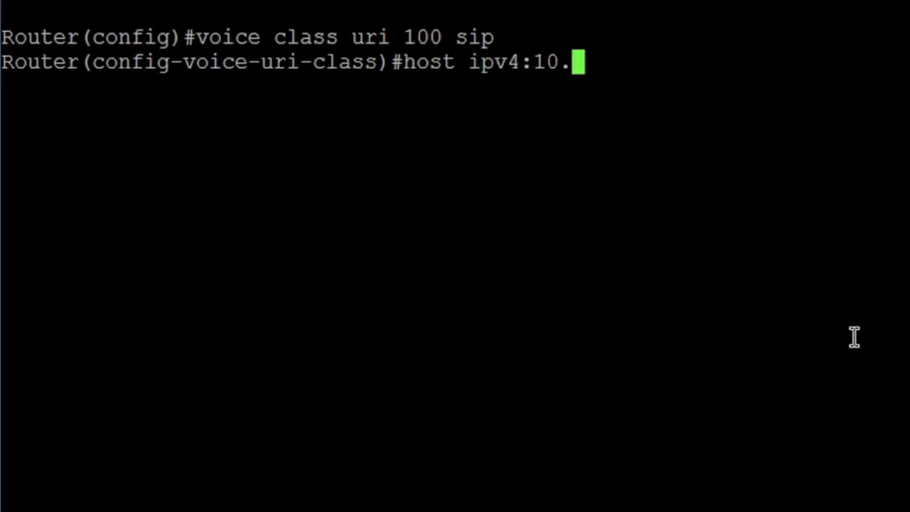
{"action": "type", "text": "4.14.3"}
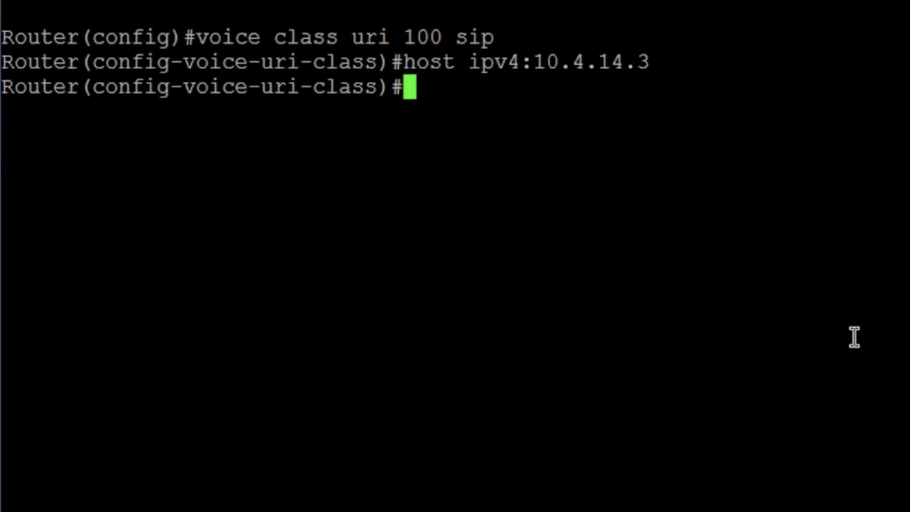
{"action": "type", "text": "host"}
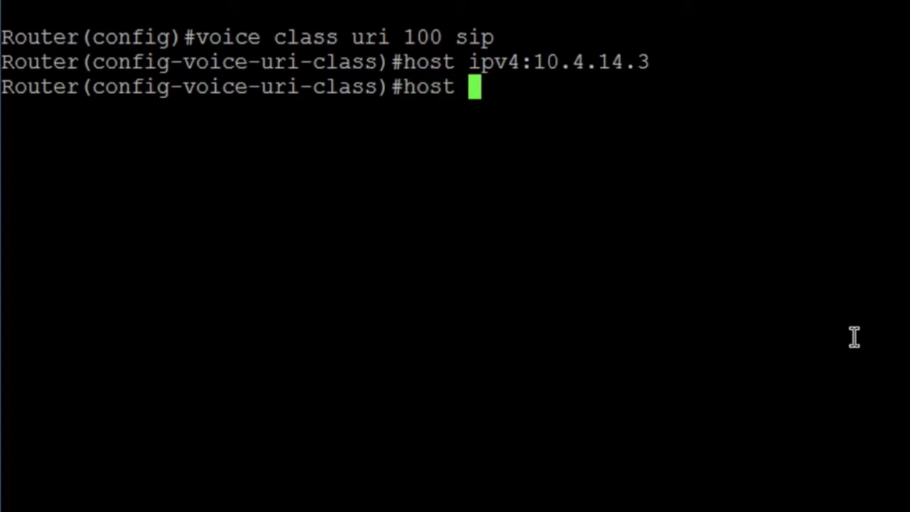
{"action": "type", "text": "ipv4:"}
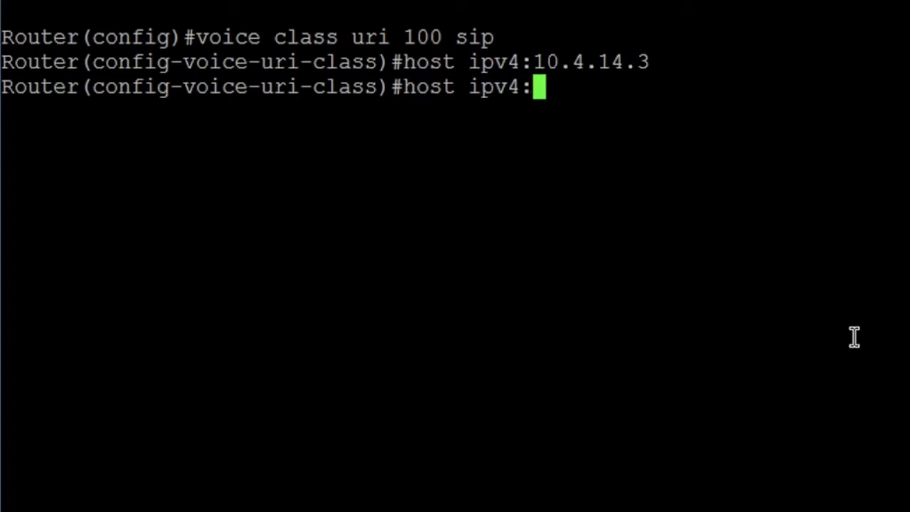
{"action": "type", "text": "10.4.14"}
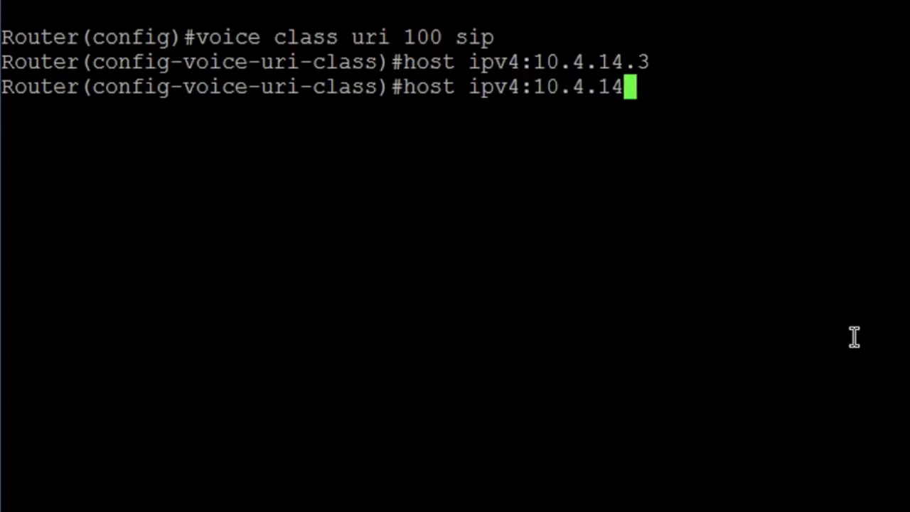
{"action": "type", "text": "4"}
{"action": "type", "text": "host dns"}
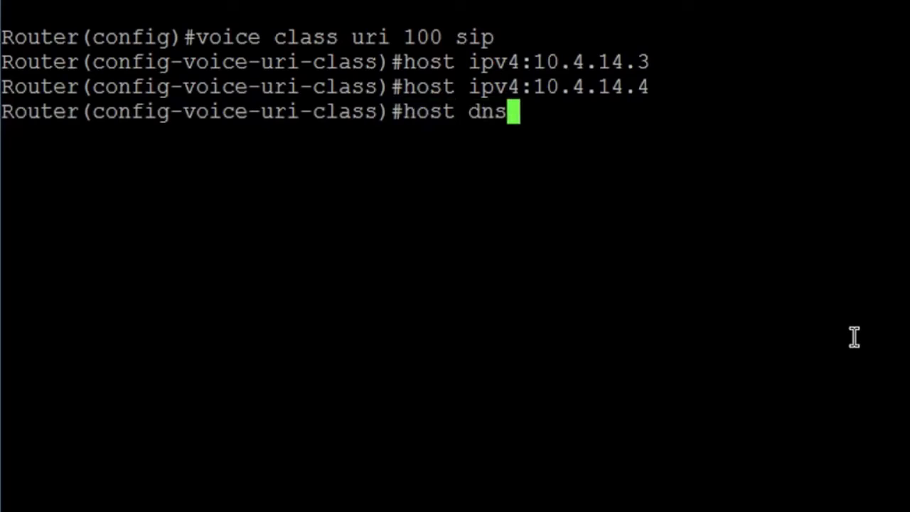
{"action": "type", "text": ":exam"}
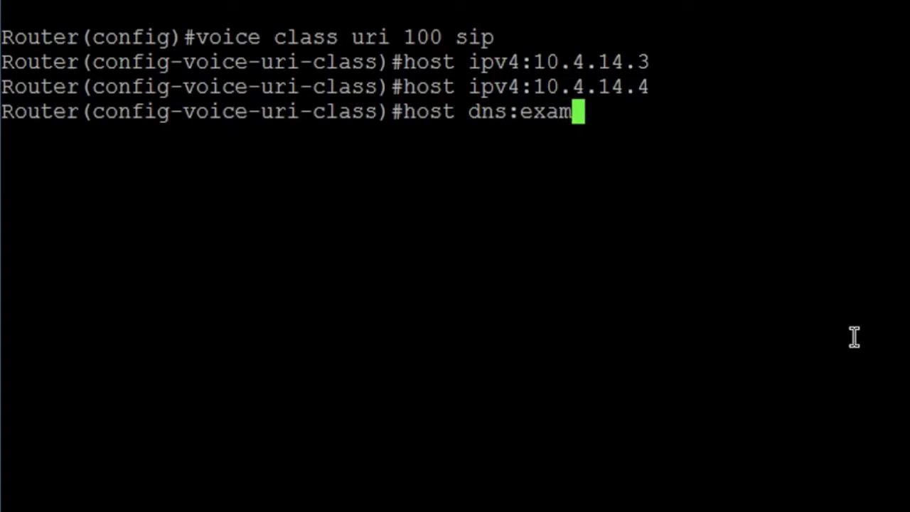
{"action": "type", "text": "ple.com"}
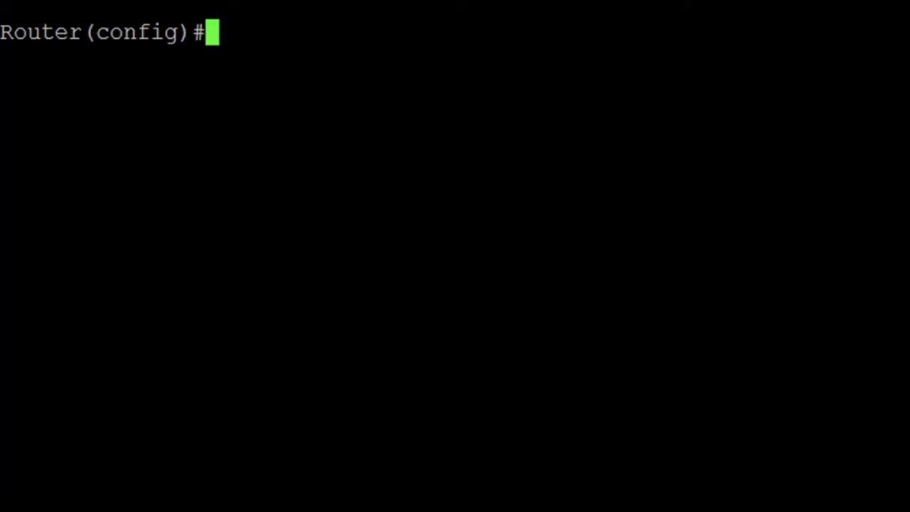
Enter 'dial-peer voice 100 voip' to create and configure VoIP dial peer 100
{"action": "type", "text": "dial"}
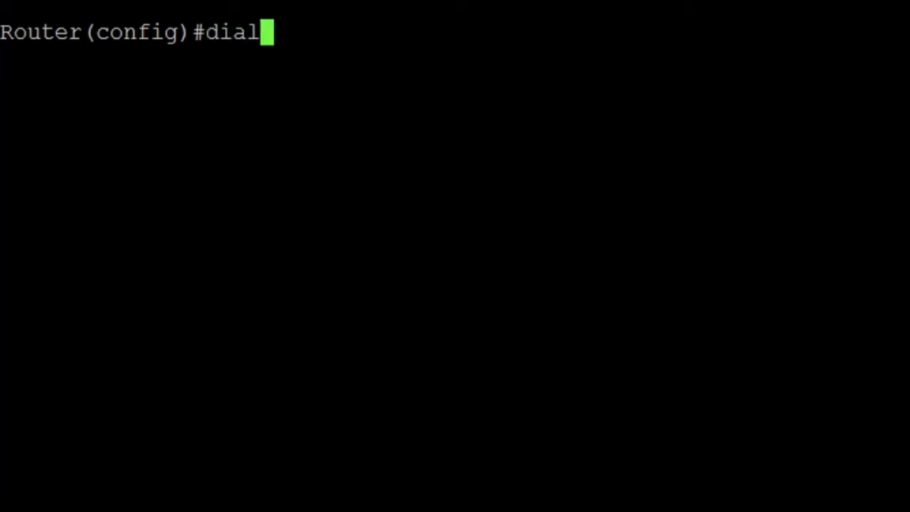
{"action": "type", "text": "-peer vo"}
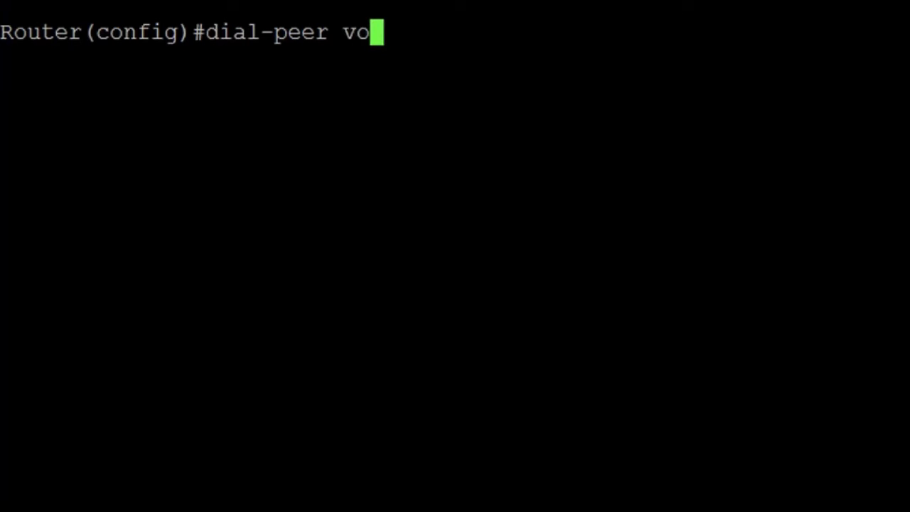
{"action": "type", "text": "ice"}
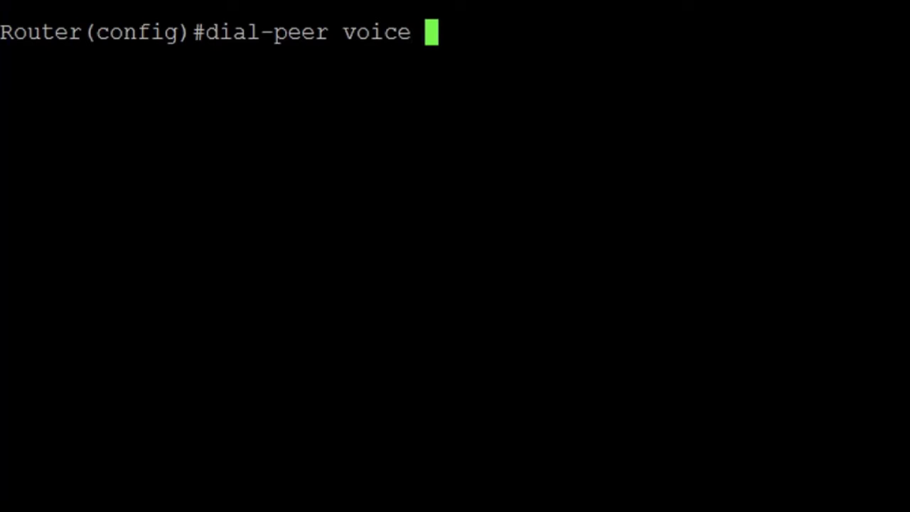
{"action": "type", "text": "100 voi"}
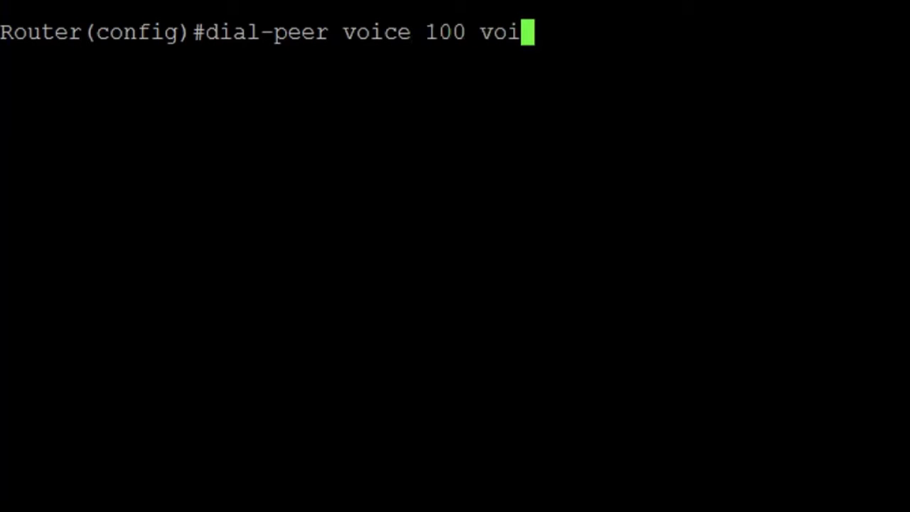
{"action": "key", "text": "Return"}
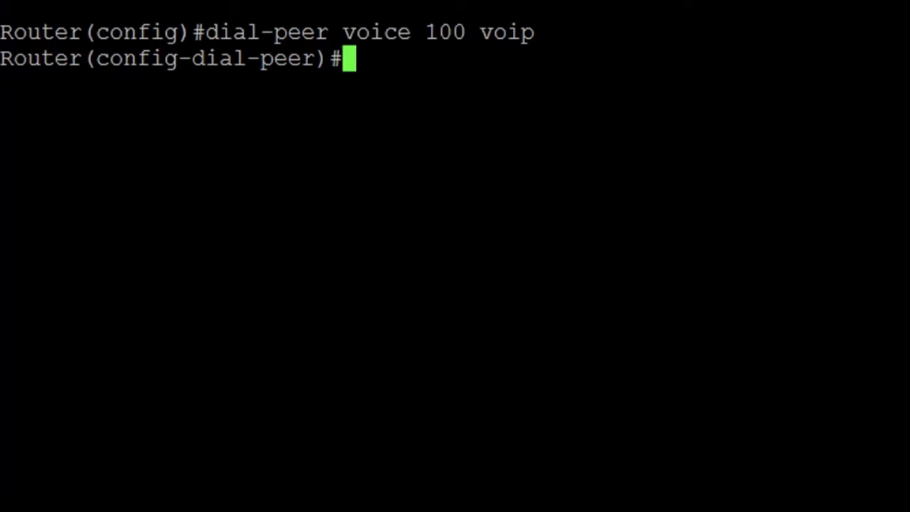
Set dial peer 100 to session protocol sipv2 and begin typing 'incoming uri via'
{"action": "type", "text": "session prot"}
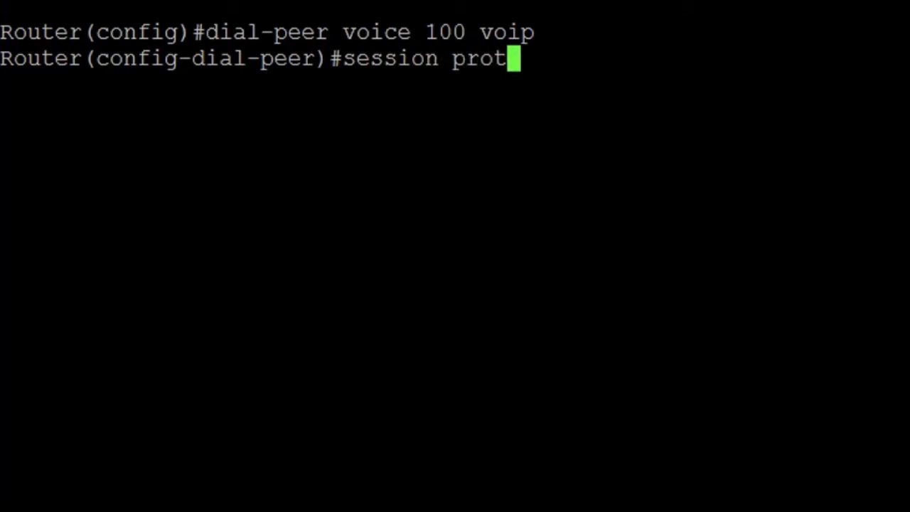
{"action": "type", "text": "ocol sipv2"}
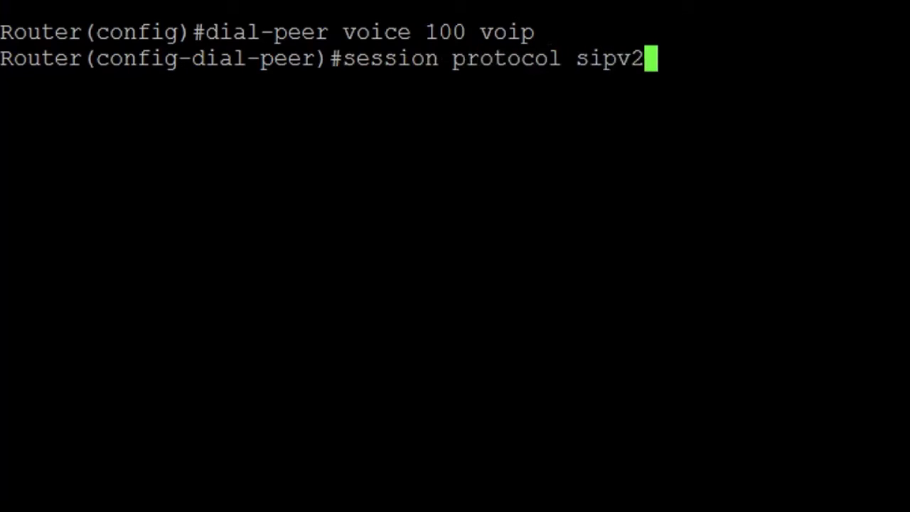
{"action": "type", "text": "in"}
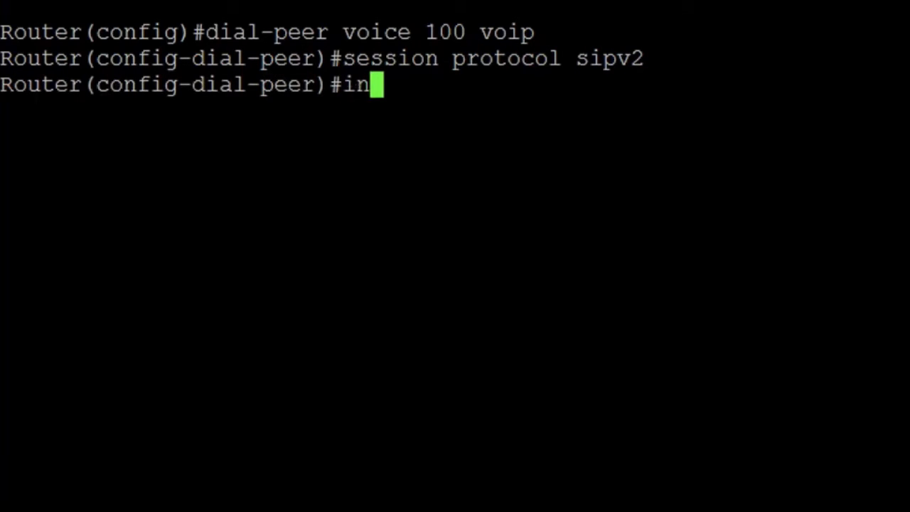
{"action": "type", "text": "coming uri"}
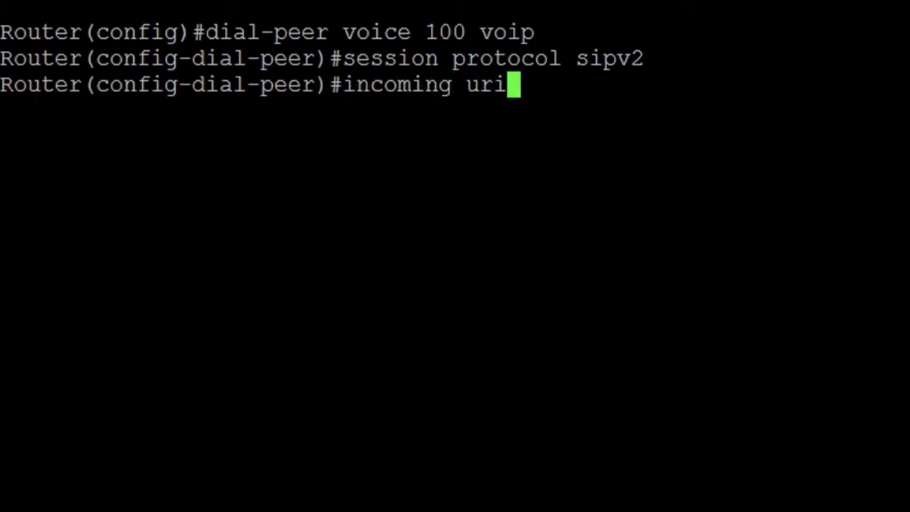
{"action": "type", "text": "via"}
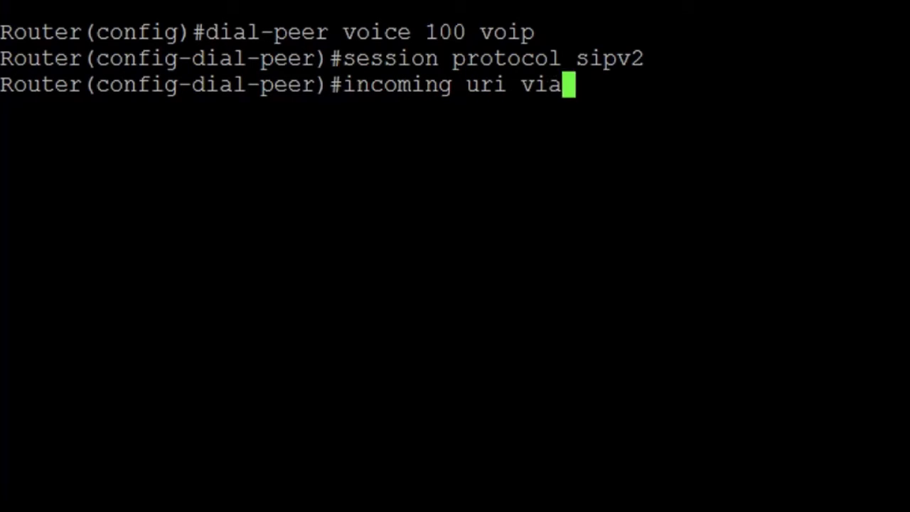